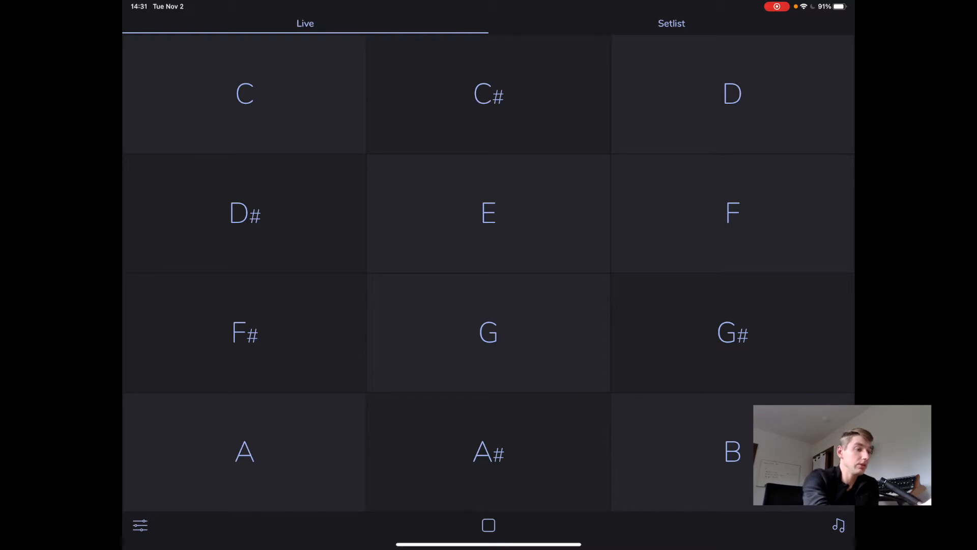
Glance at the Setlist, return to Live, play the D pad and show the Sounds library.
{"action": "left_click", "coordinate": [671, 24]}
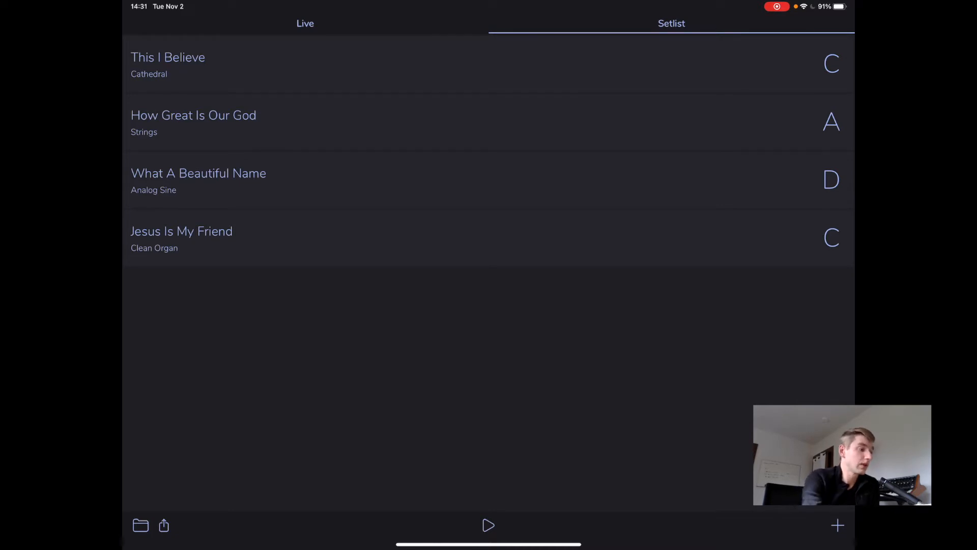
{"action": "left_click", "coordinate": [305, 24]}
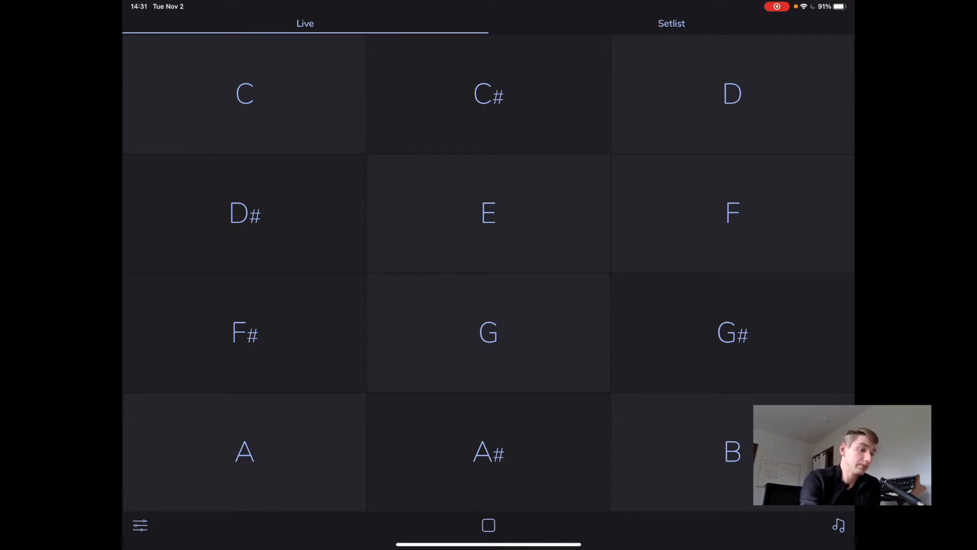
{"action": "left_click", "coordinate": [732, 94]}
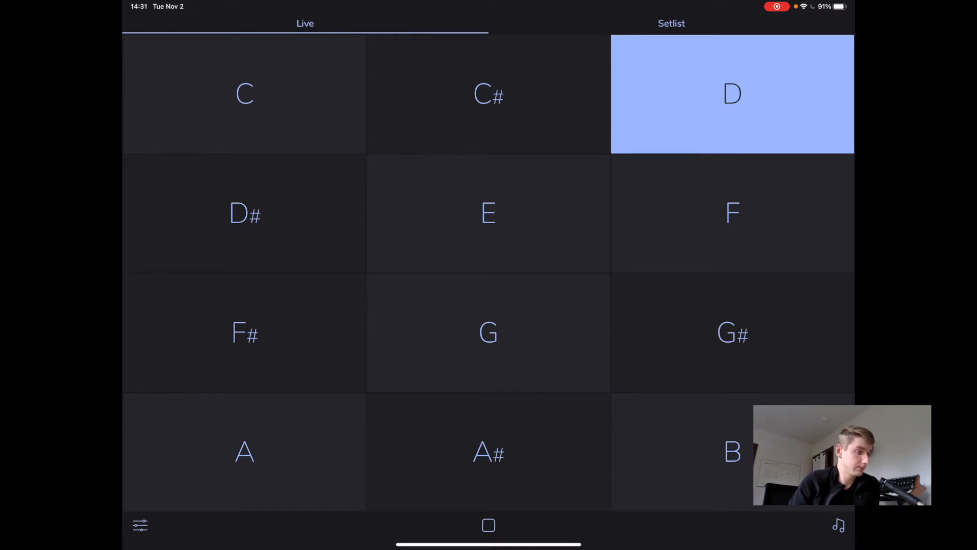
{"action": "left_click", "coordinate": [732, 94]}
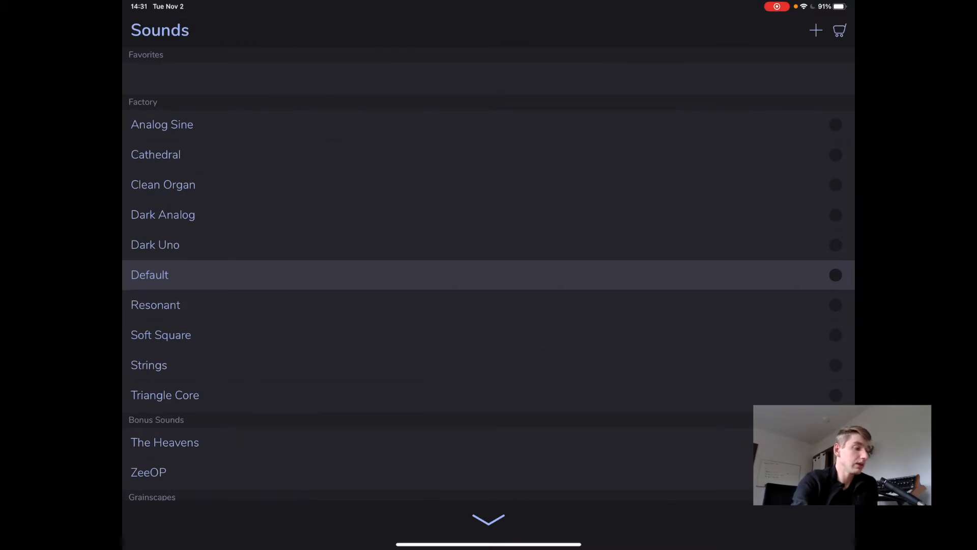
{"action": "left_click", "coordinate": [155, 154]}
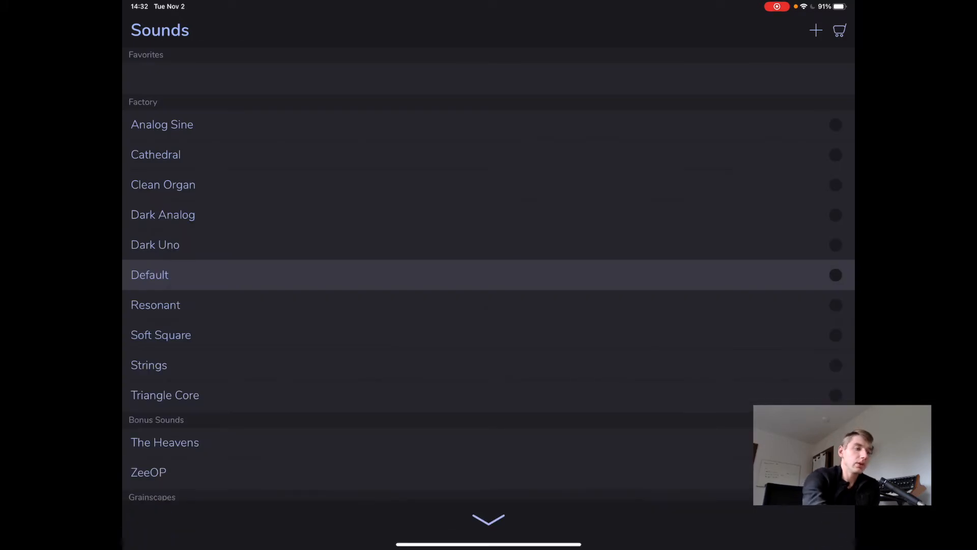
{"action": "left_click", "coordinate": [815, 29]}
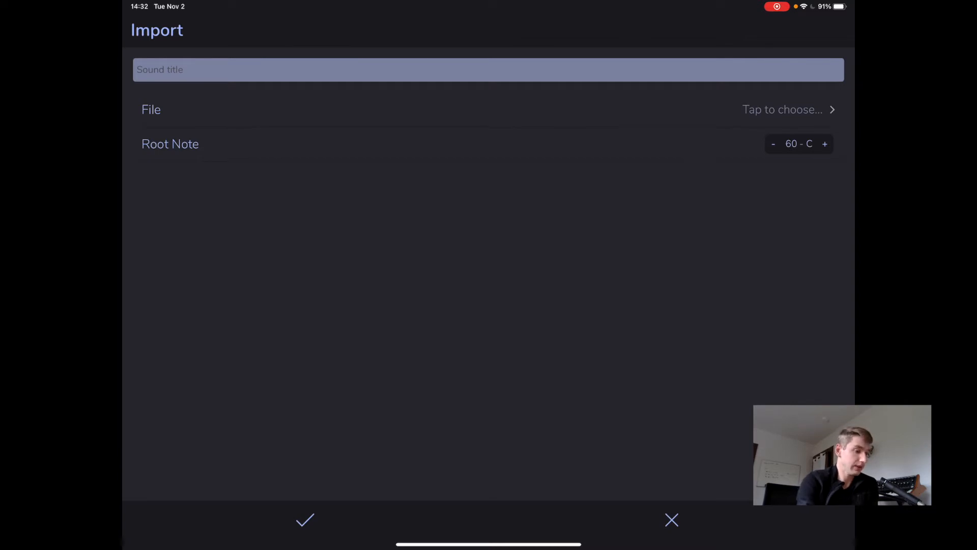
{"action": "left_click", "coordinate": [671, 520]}
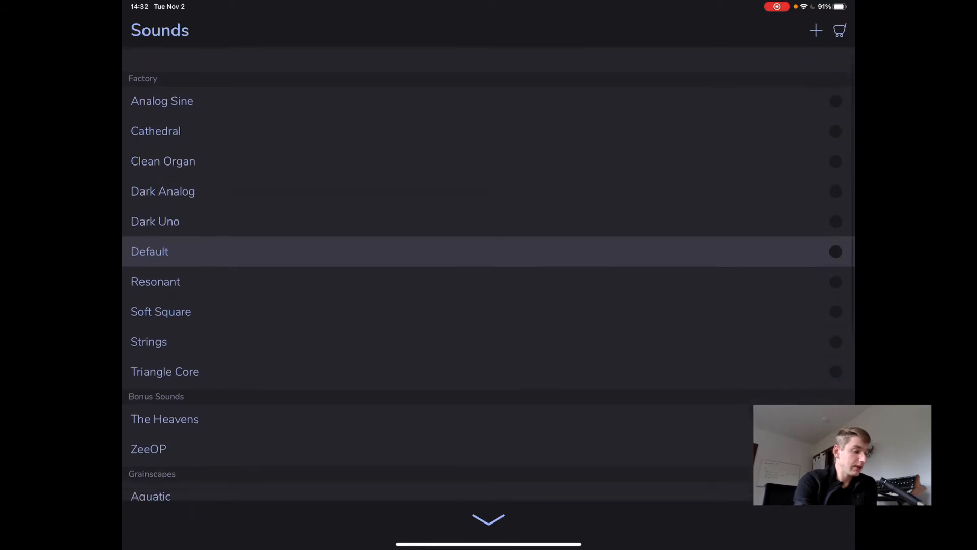
Mark Dark Analog and Dark Uno as favourites while browsing through the sounds list.
{"action": "scroll", "scroll_direction": "down", "scroll_amount": 3}
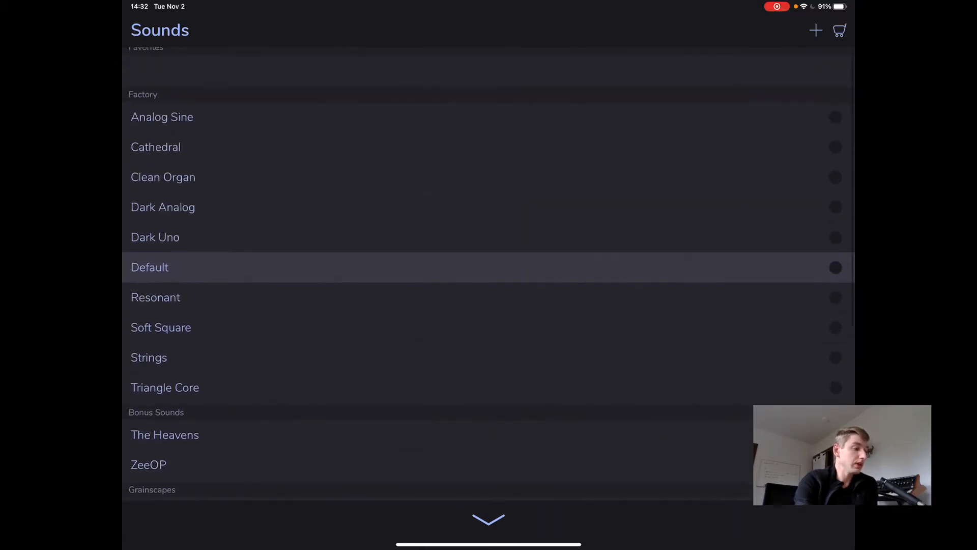
{"action": "scroll", "scroll_direction": "down", "scroll_amount": 3}
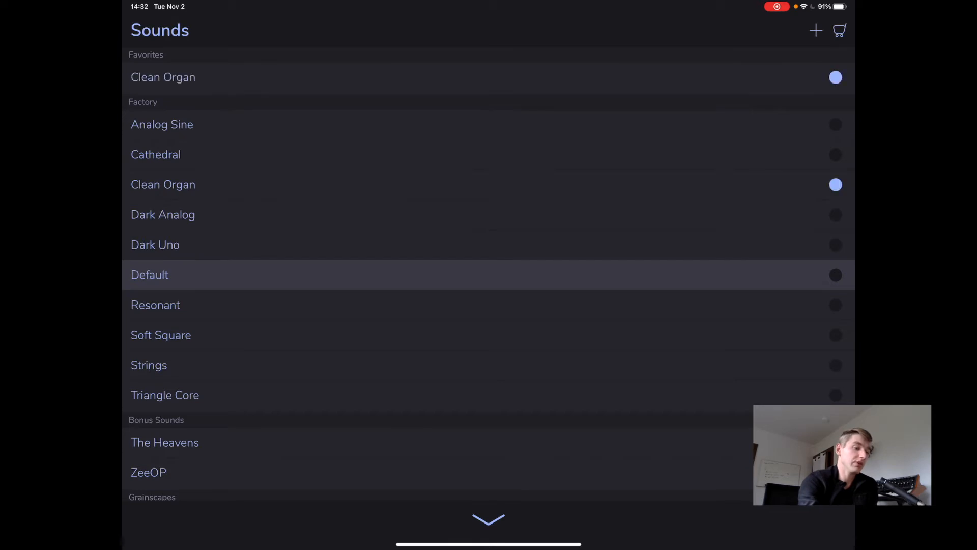
{"action": "left_click", "coordinate": [835, 215]}
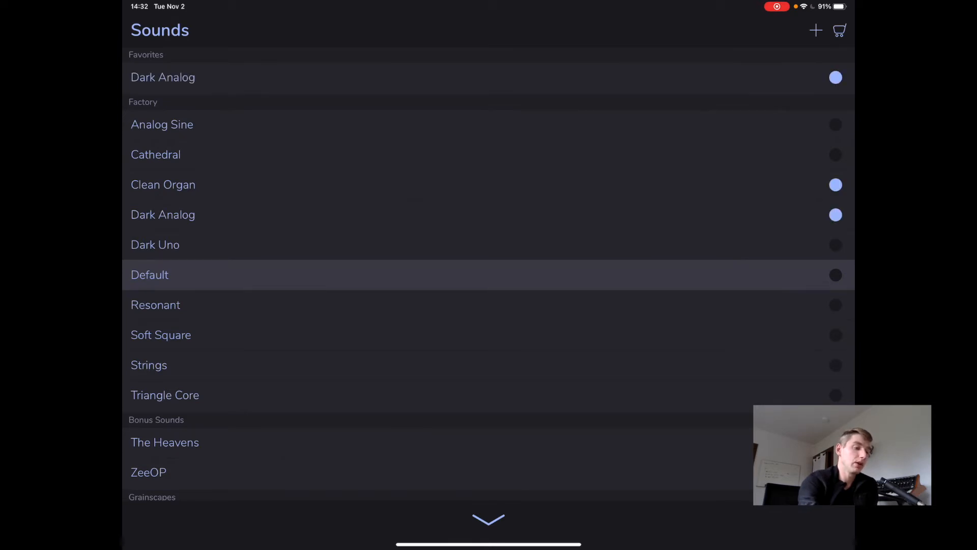
{"action": "left_click", "coordinate": [835, 245]}
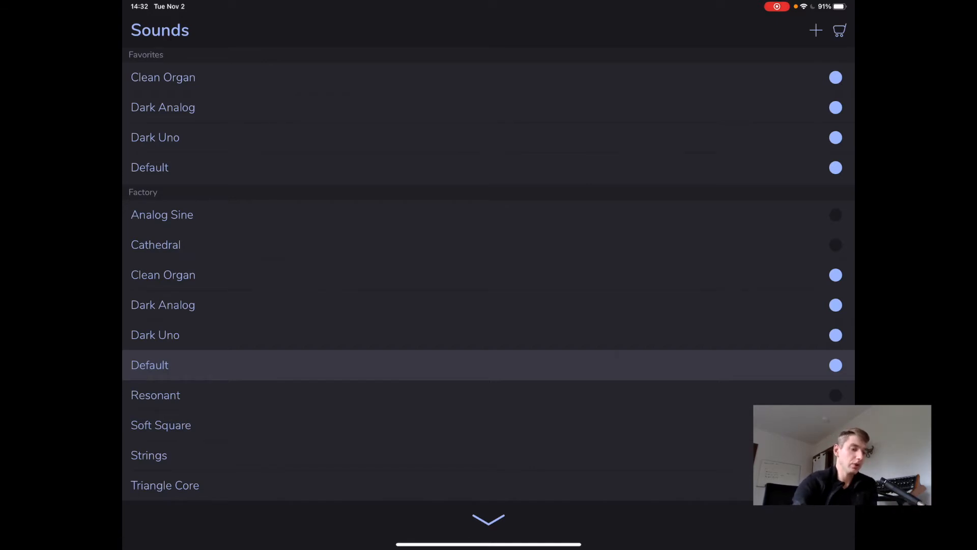
{"action": "scroll", "scroll_direction": "down", "scroll_amount": 3}
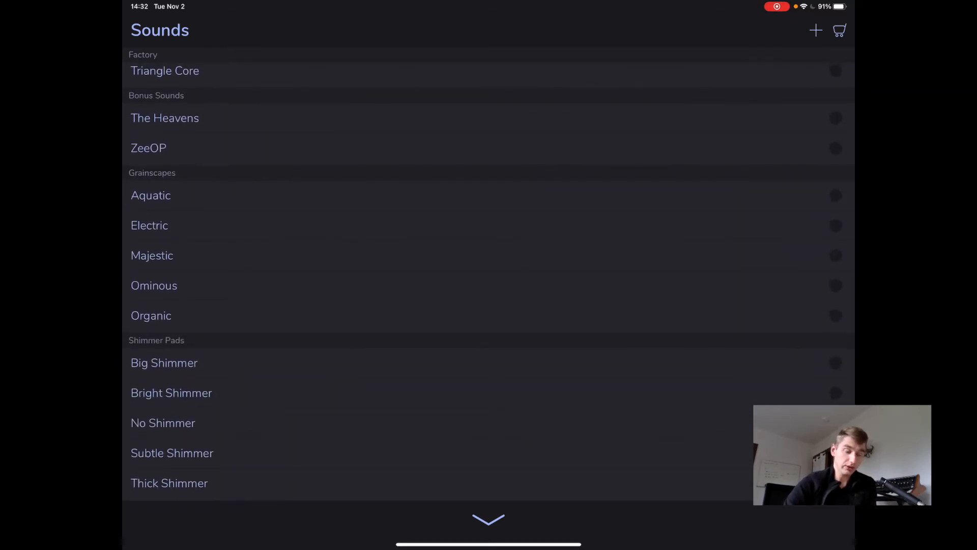
{"action": "scroll", "scroll_direction": "up", "scroll_amount": 3}
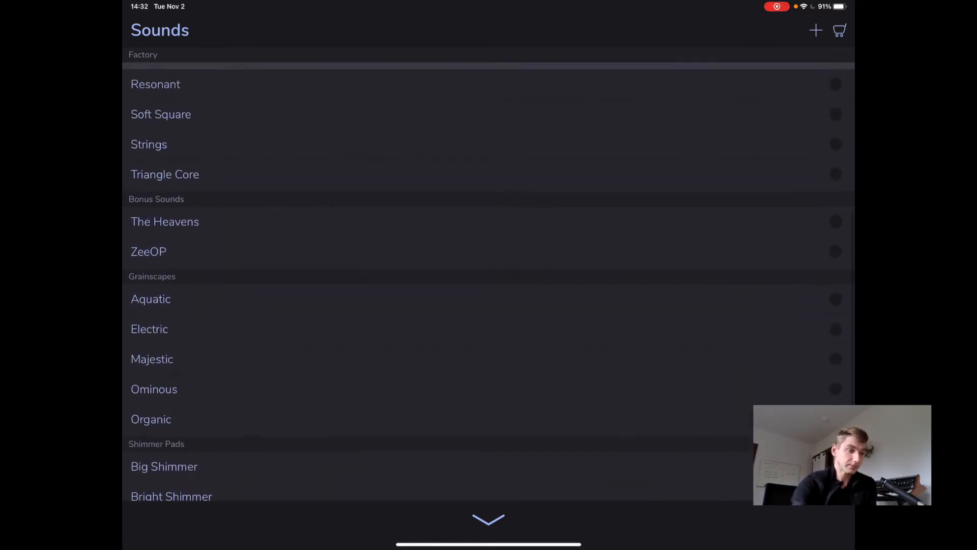
{"action": "scroll", "scroll_direction": "down", "scroll_amount": 3}
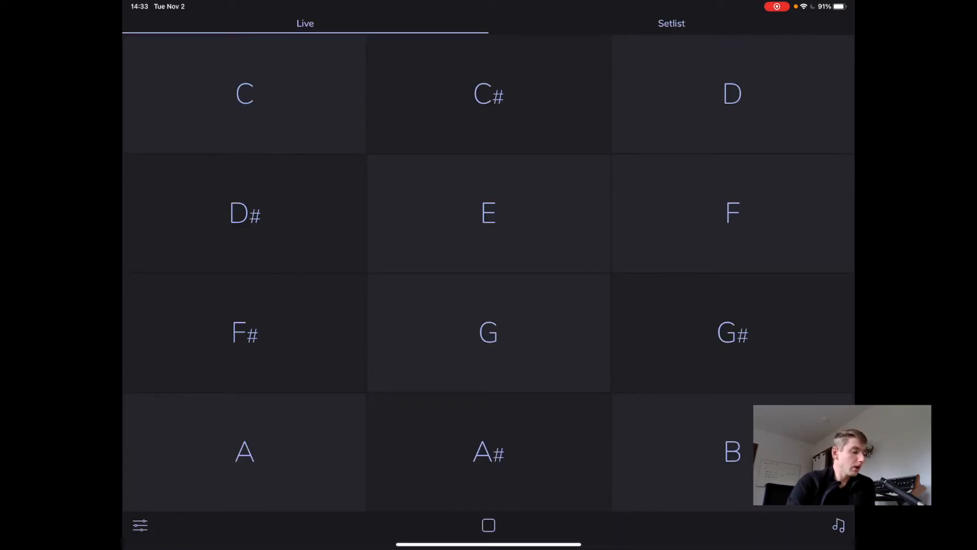
In the pad settings, shorten the Crossfade to nearly nothing after briefly lengthening it.
{"action": "left_click", "coordinate": [139, 525]}
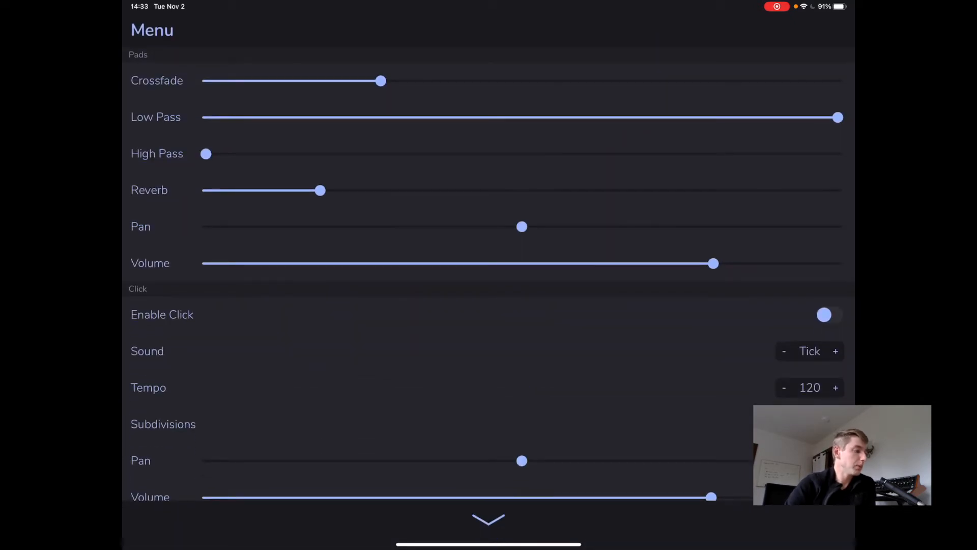
{"action": "left_click_drag", "start_coordinate": [380, 81], "coordinate": [636, 81]}
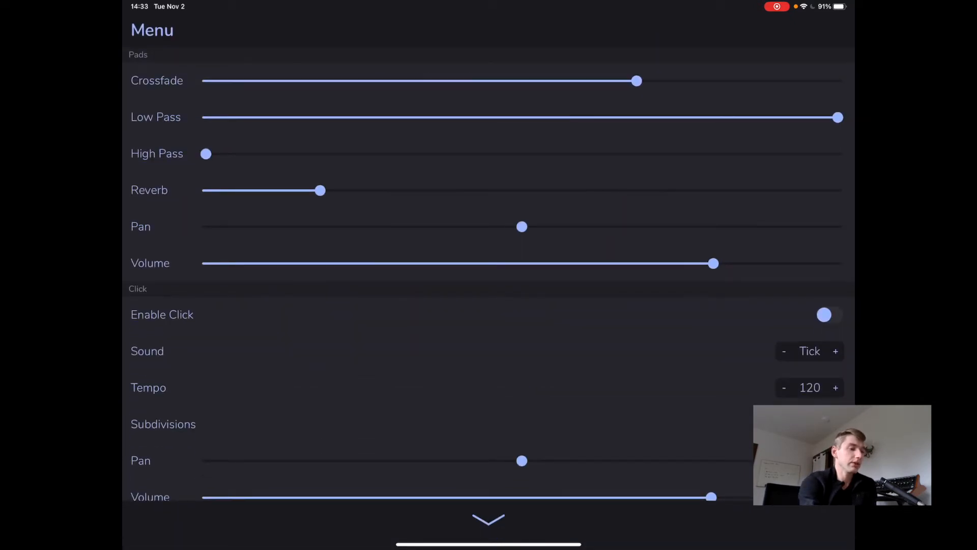
{"action": "left_click_drag", "start_coordinate": [636, 80], "coordinate": [238, 80]}
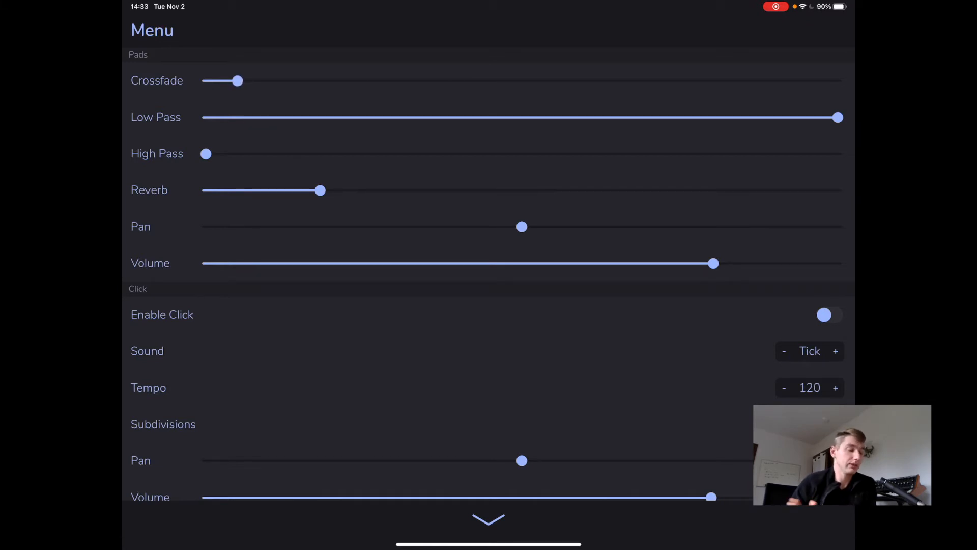
Try the Low Pass and High Pass filters, then reset Low Pass fully open and High Pass to minimum.
{"action": "left_click_drag", "start_coordinate": [837, 117], "coordinate": [784, 117]}
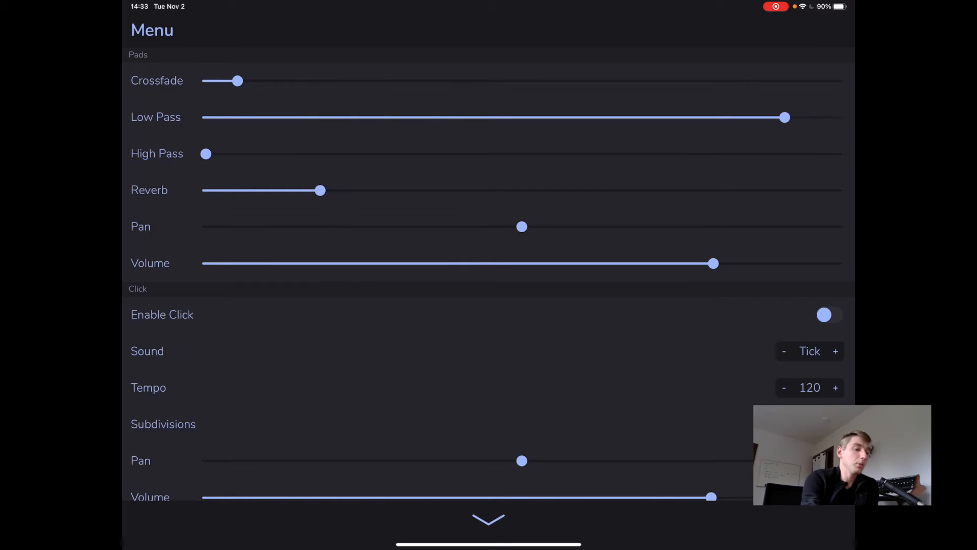
{"action": "left_click_drag", "start_coordinate": [784, 118], "coordinate": [312, 117]}
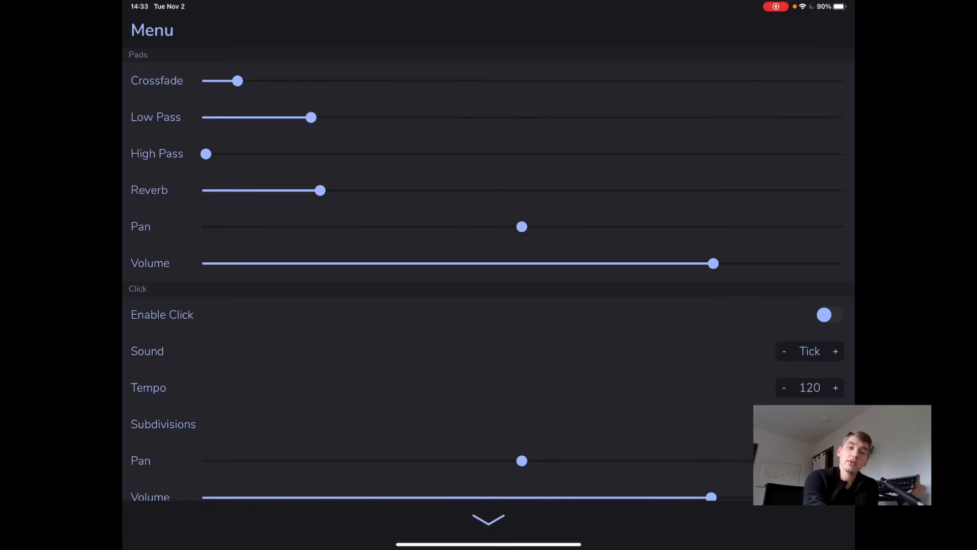
{"action": "left_click_drag", "start_coordinate": [311, 117], "coordinate": [838, 117]}
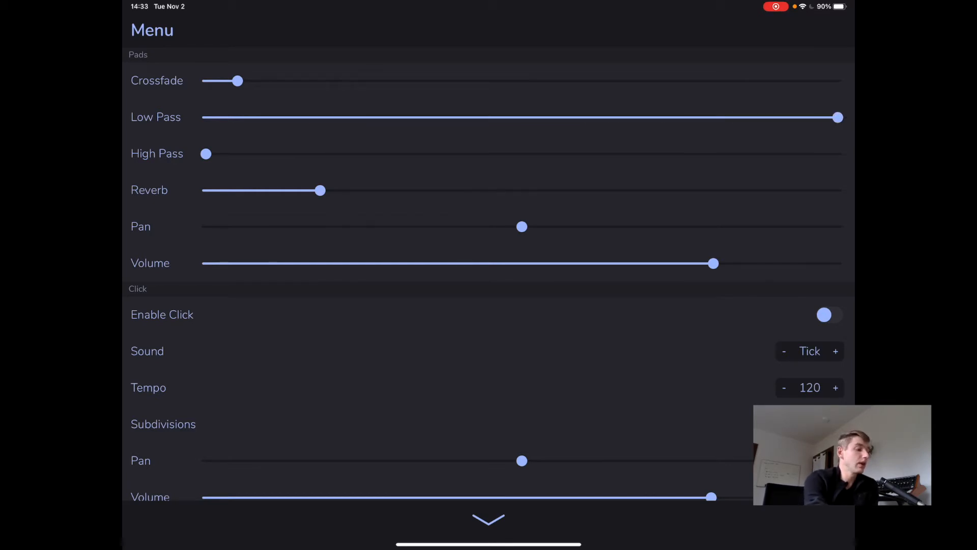
{"action": "left_click_drag", "start_coordinate": [206, 154], "coordinate": [388, 154]}
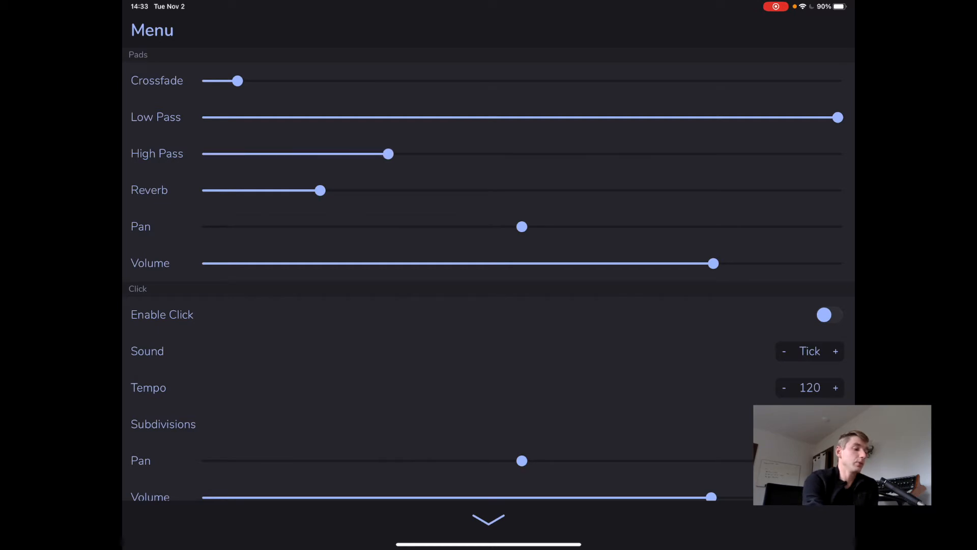
{"action": "left_click_drag", "start_coordinate": [389, 154], "coordinate": [601, 153]}
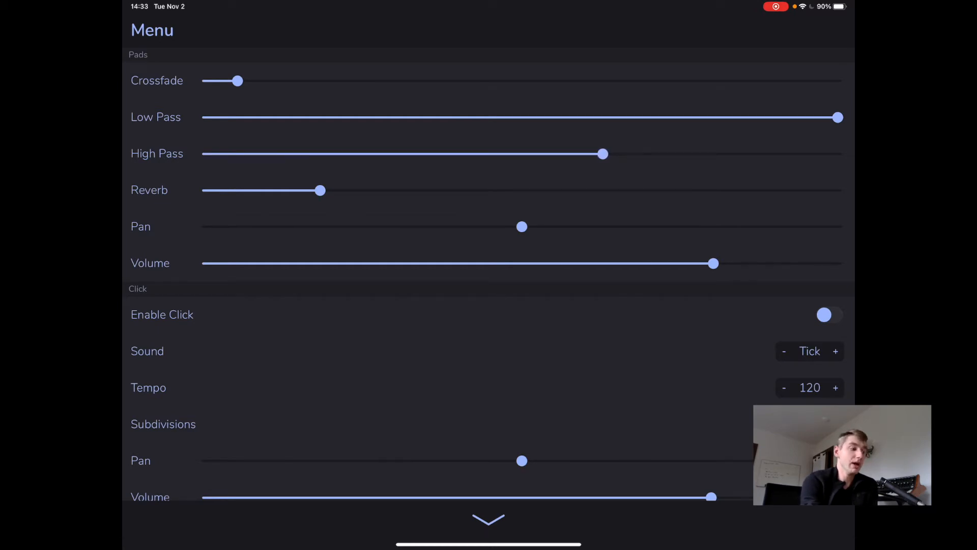
{"action": "left_click_drag", "start_coordinate": [602, 153], "coordinate": [205, 153]}
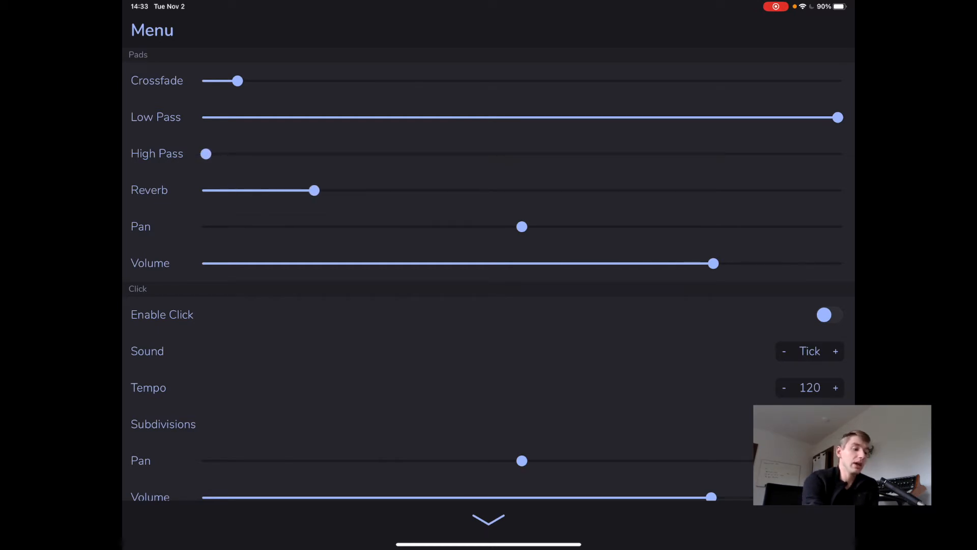
Turn the Reverb down and move on to the click, Ableton Link and MIDI settings.
{"action": "left_click_drag", "start_coordinate": [314, 190], "coordinate": [262, 190]}
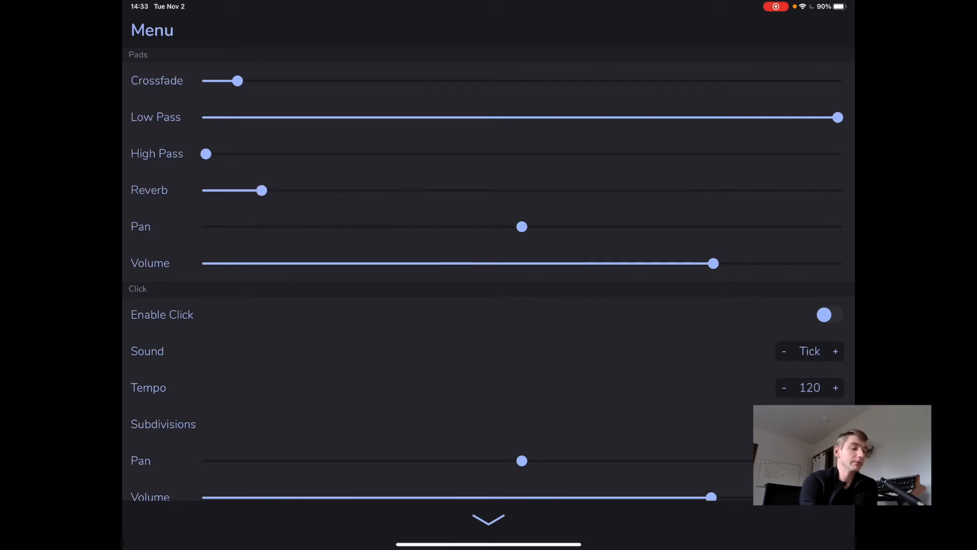
{"action": "scroll", "scroll_direction": "down", "scroll_amount": 3}
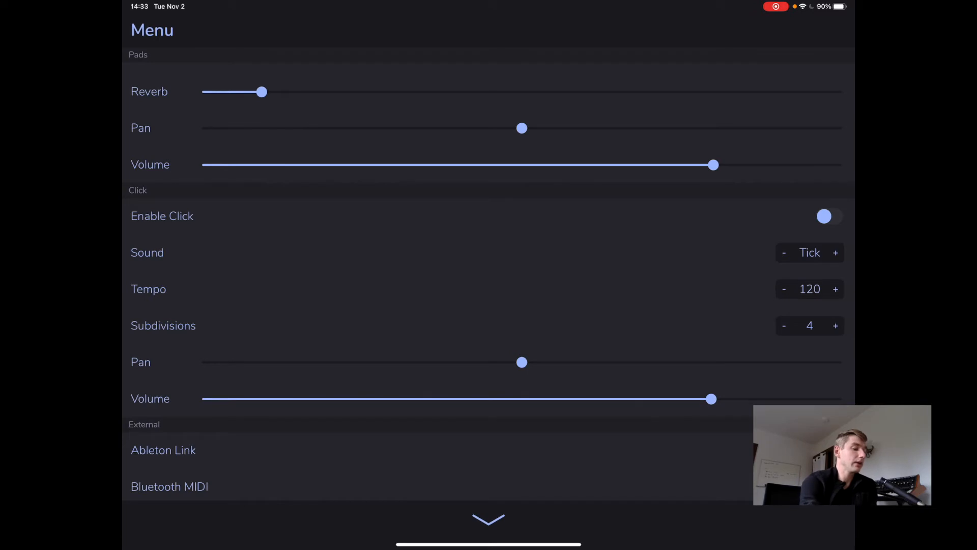
{"action": "scroll", "scroll_direction": "down", "scroll_amount": 3}
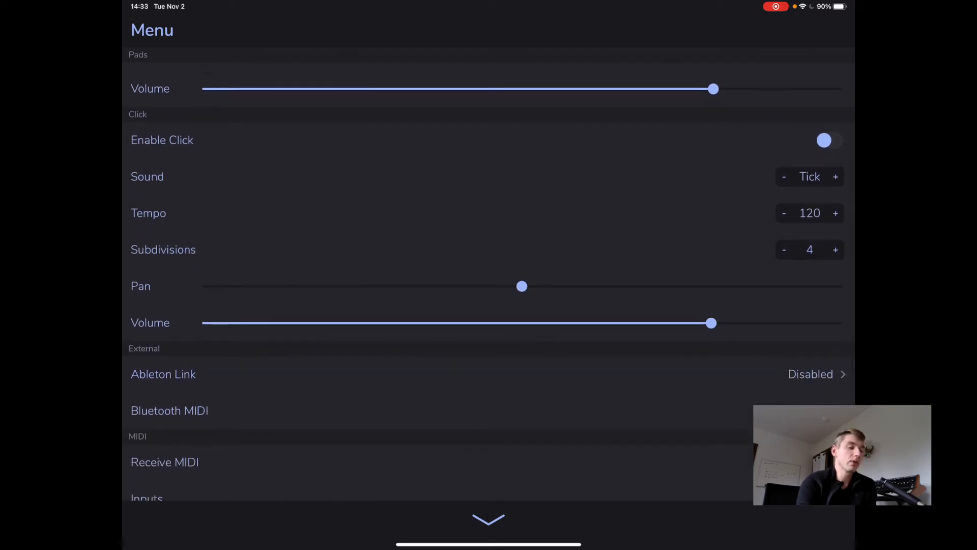
Enable the click, cycle its sound through Pop and Block, and settle back on Tick.
{"action": "left_click", "coordinate": [829, 139]}
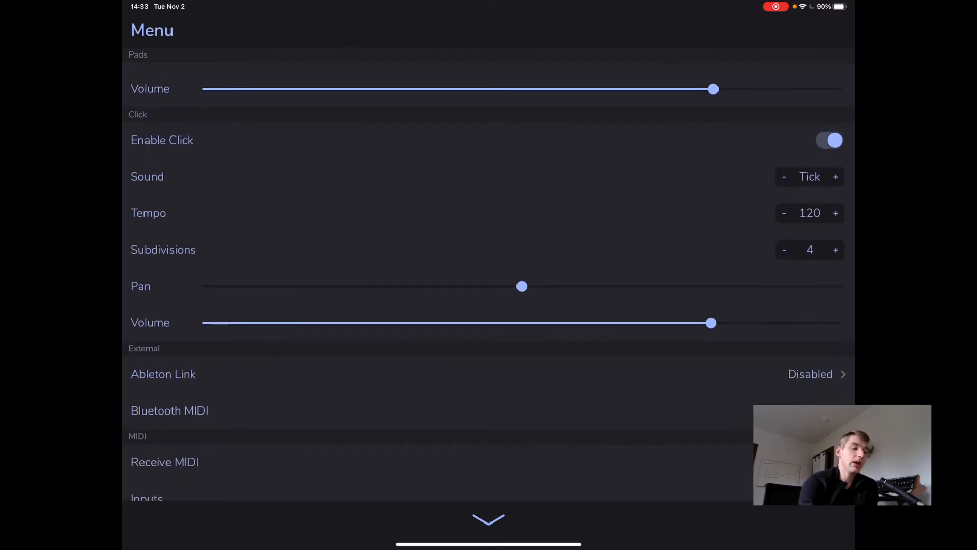
{"action": "left_click", "coordinate": [835, 176]}
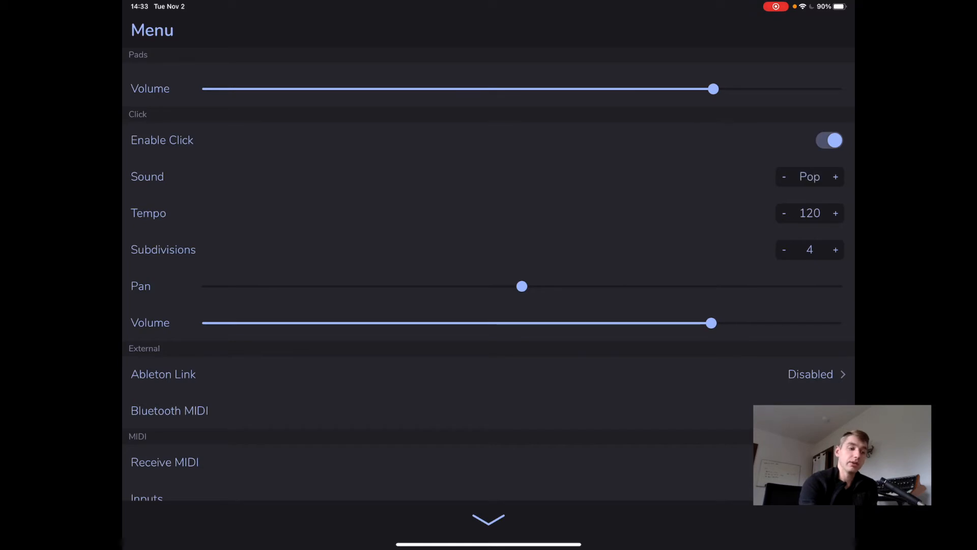
{"action": "left_click", "coordinate": [836, 176]}
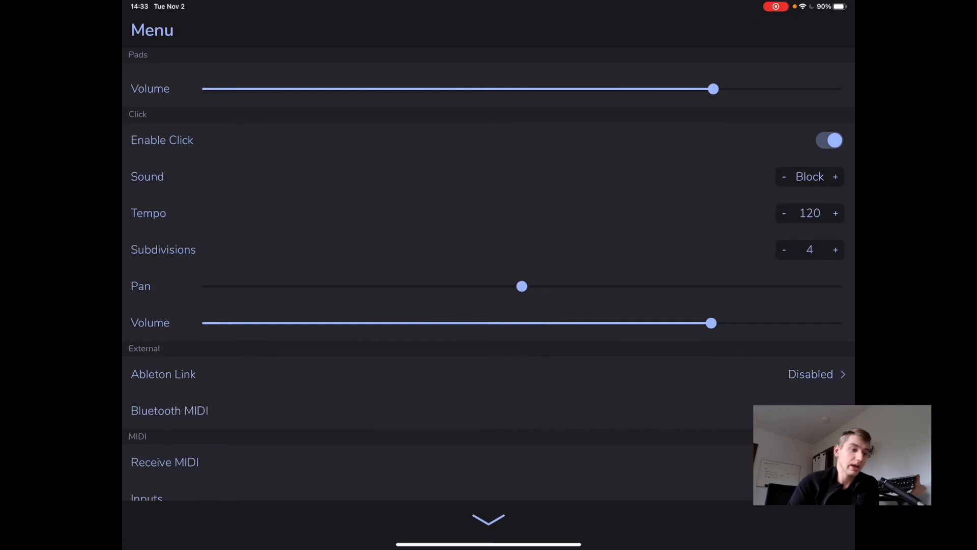
{"action": "left_click", "coordinate": [836, 176]}
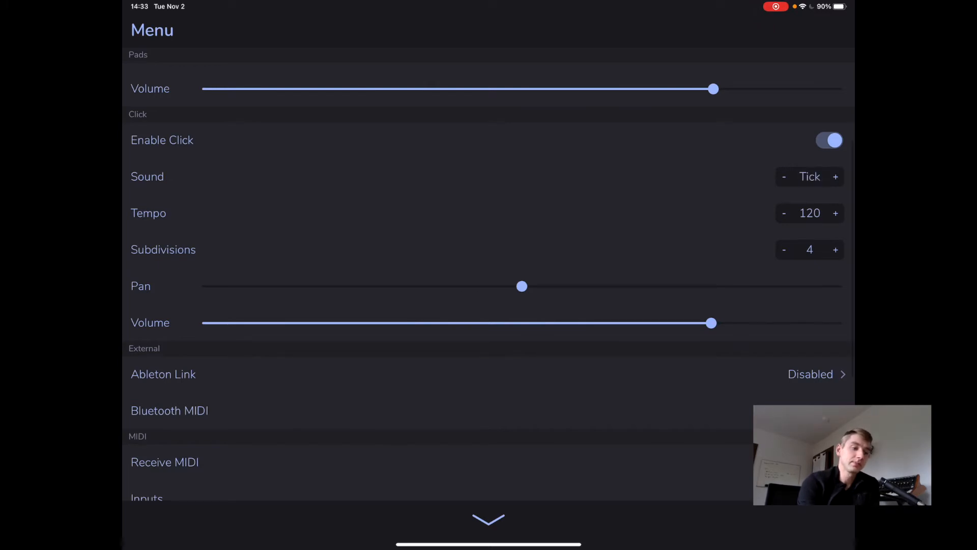
{"action": "scroll", "scroll_direction": "down", "scroll_amount": 3}
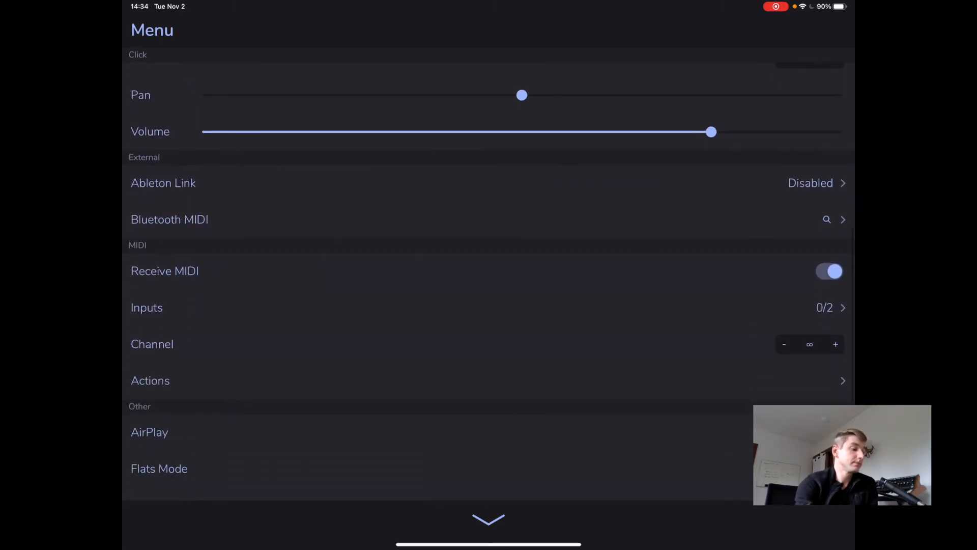
{"action": "left_click", "coordinate": [163, 182]}
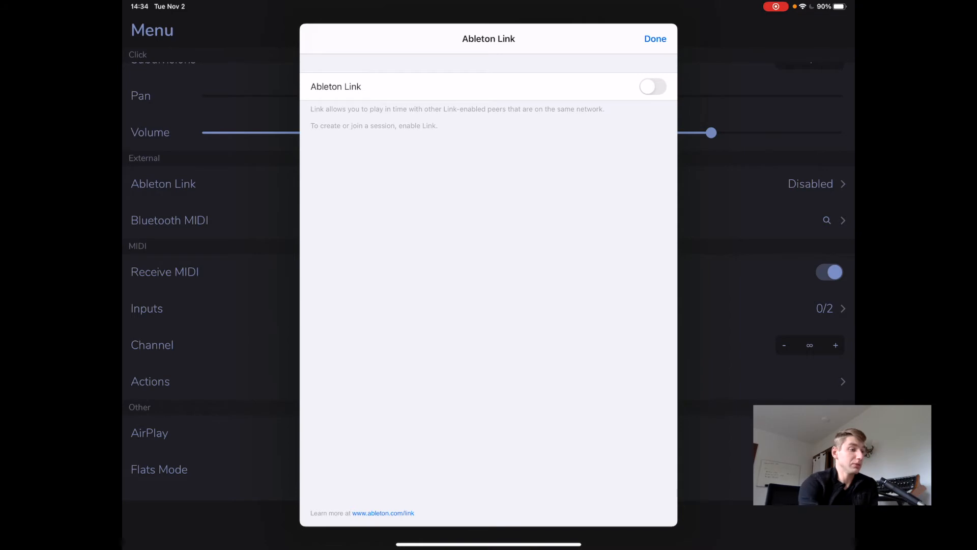
{"action": "left_click", "coordinate": [654, 39]}
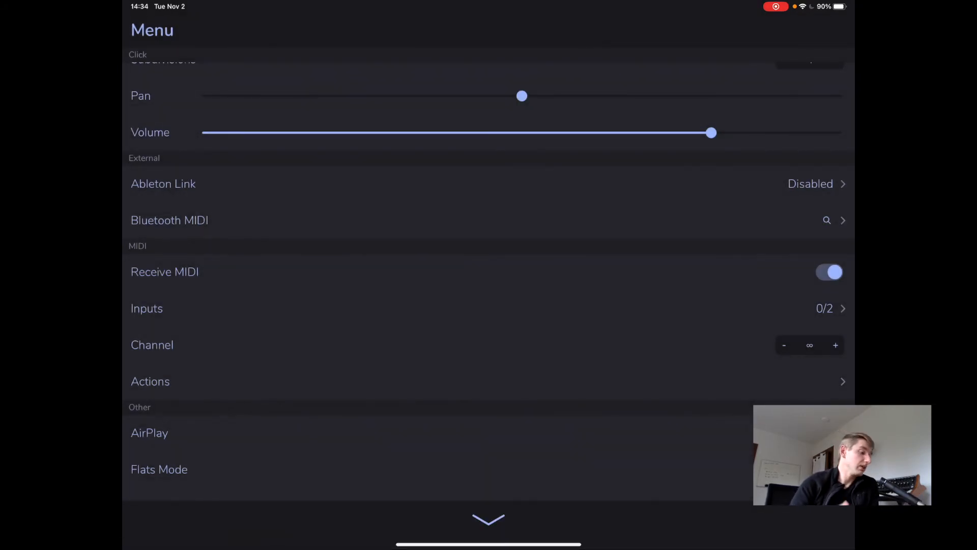
{"action": "scroll", "scroll_direction": "down", "scroll_amount": 3}
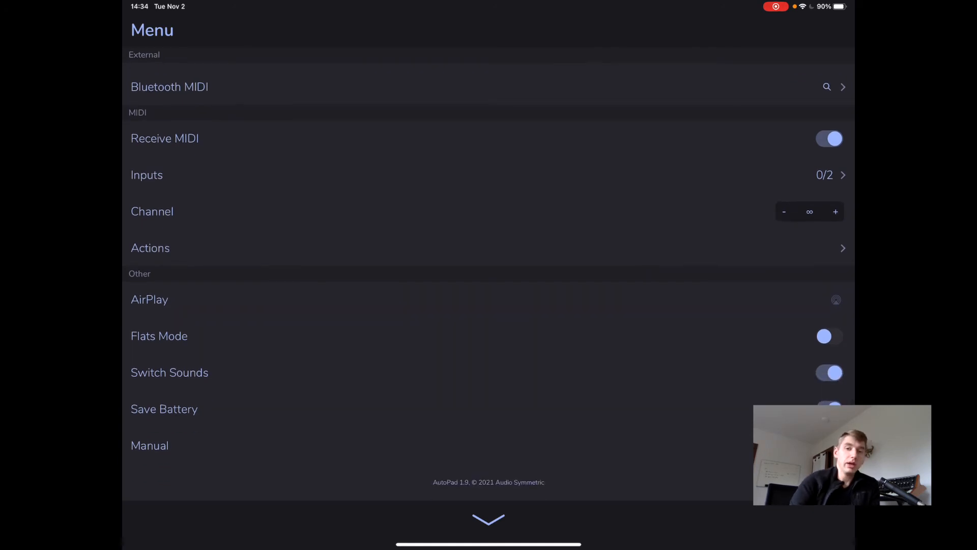
{"action": "left_click", "coordinate": [150, 247]}
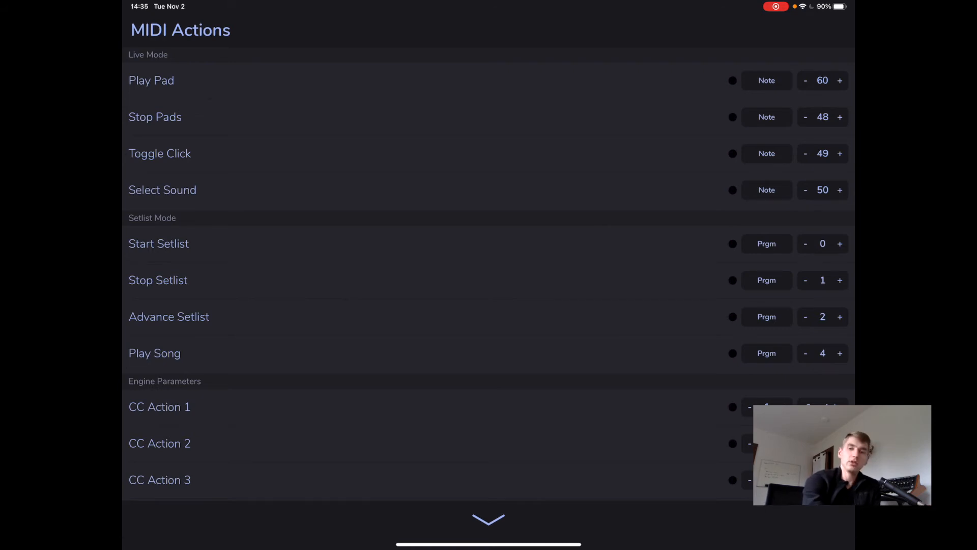
{"action": "scroll", "scroll_direction": "down", "scroll_amount": 3}
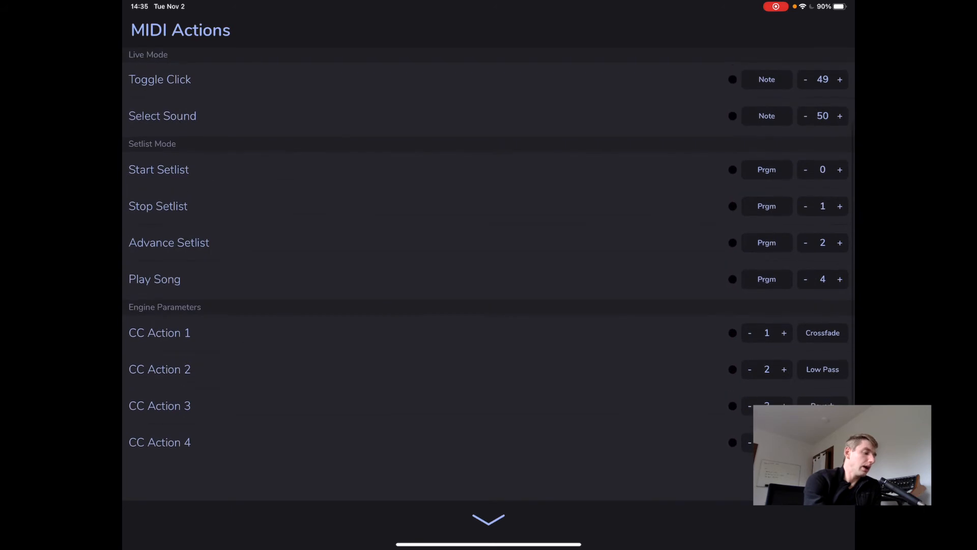
{"action": "scroll", "scroll_direction": "down", "scroll_amount": 3}
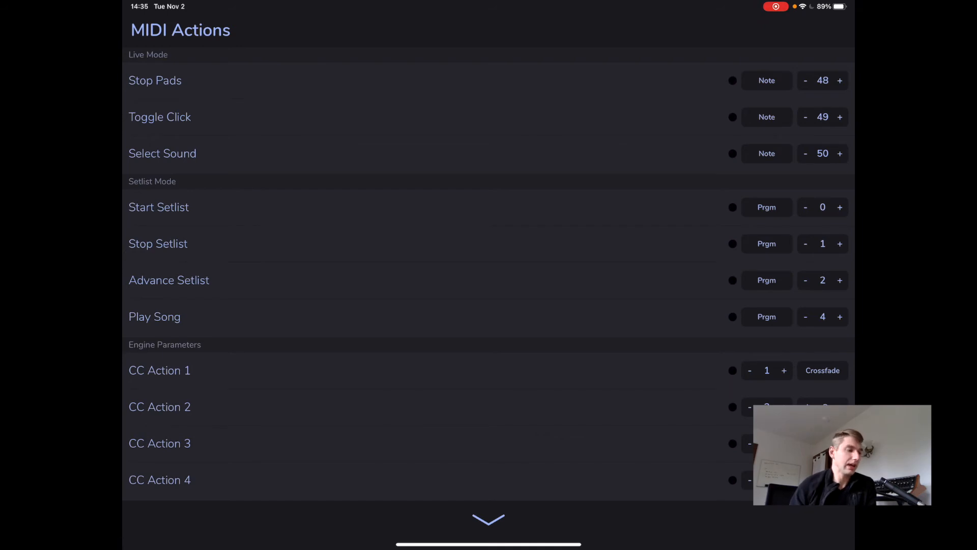
{"action": "scroll", "scroll_direction": "down", "scroll_amount": 3}
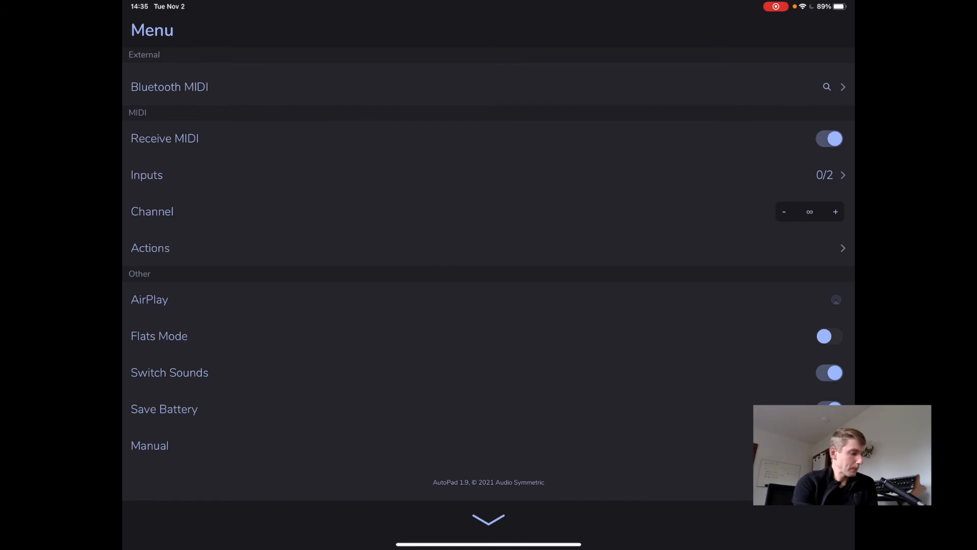
{"action": "scroll", "scroll_direction": "down", "scroll_amount": 3}
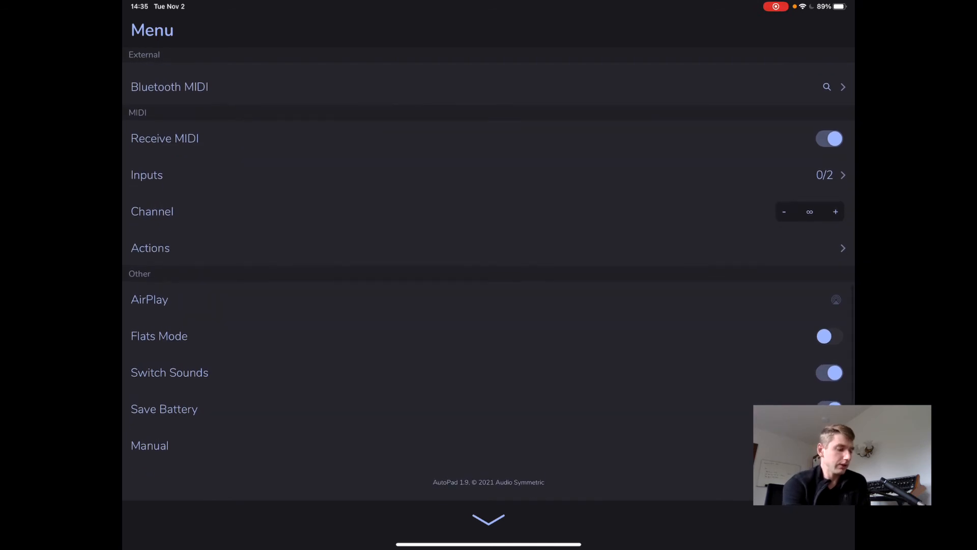
Close the settings menu to show the twelve Live note pads from C to B.
{"action": "left_click", "coordinate": [149, 444]}
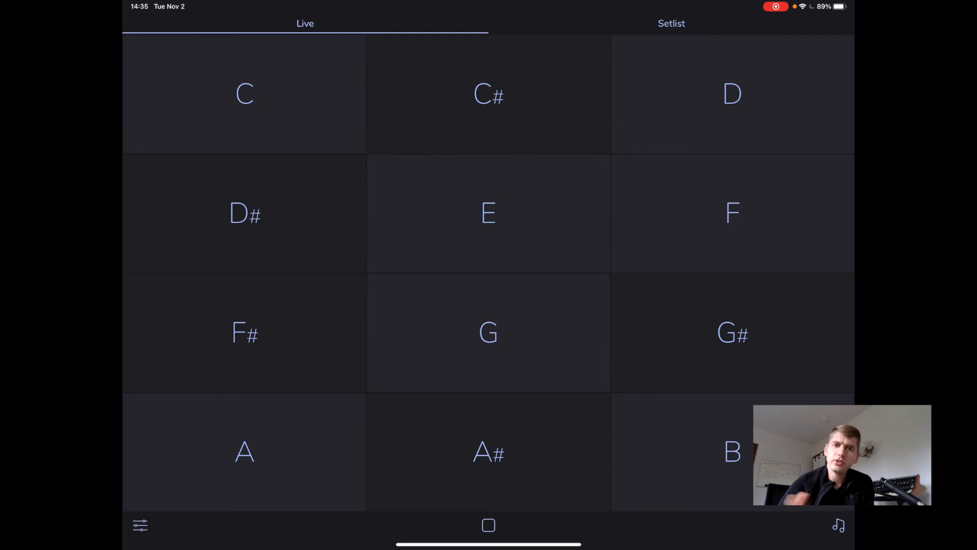
Switch to the four-song Setlist and start a new song with a blank Edit Song form.
{"action": "left_click", "coordinate": [670, 23]}
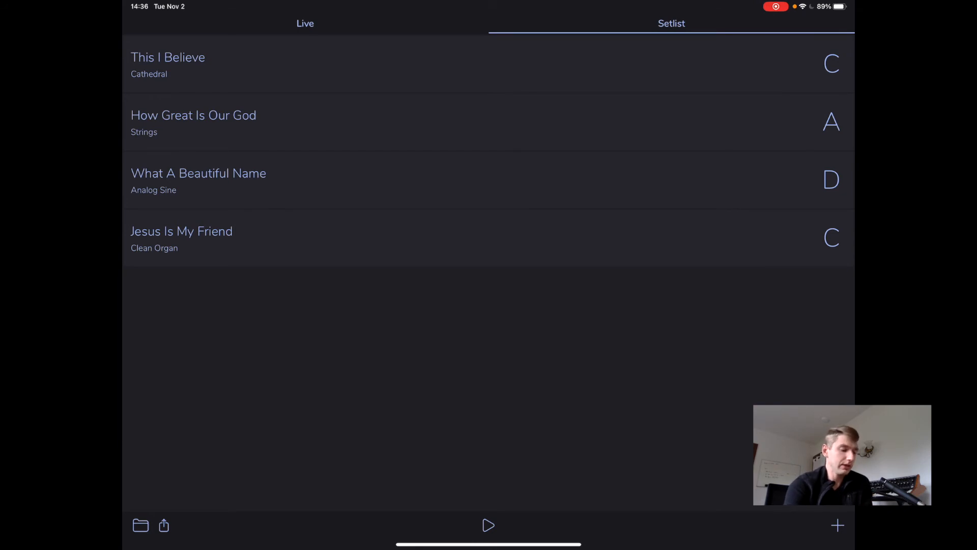
{"action": "left_click", "coordinate": [487, 526]}
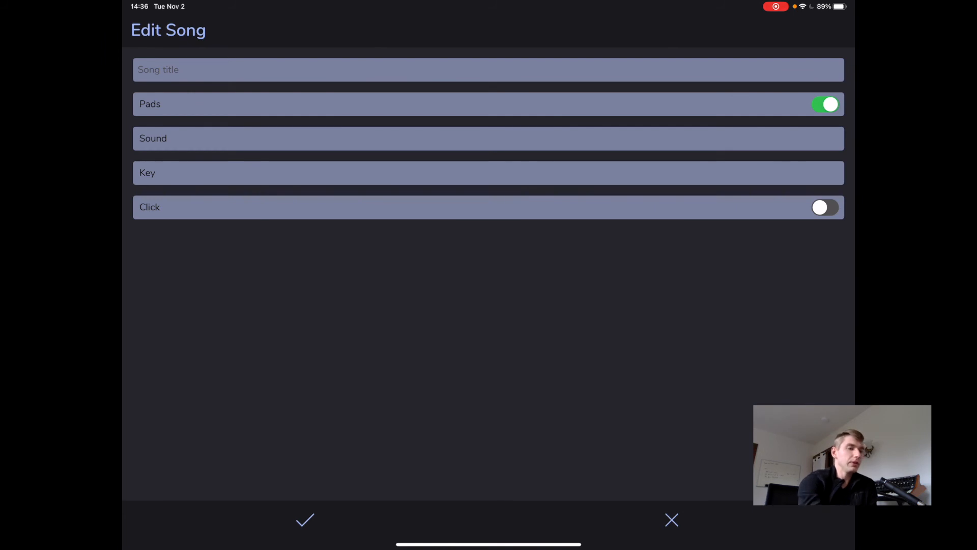
For the new song, switch Pads off and Click on, and set the tempo to 127.
{"action": "left_click", "coordinate": [826, 104]}
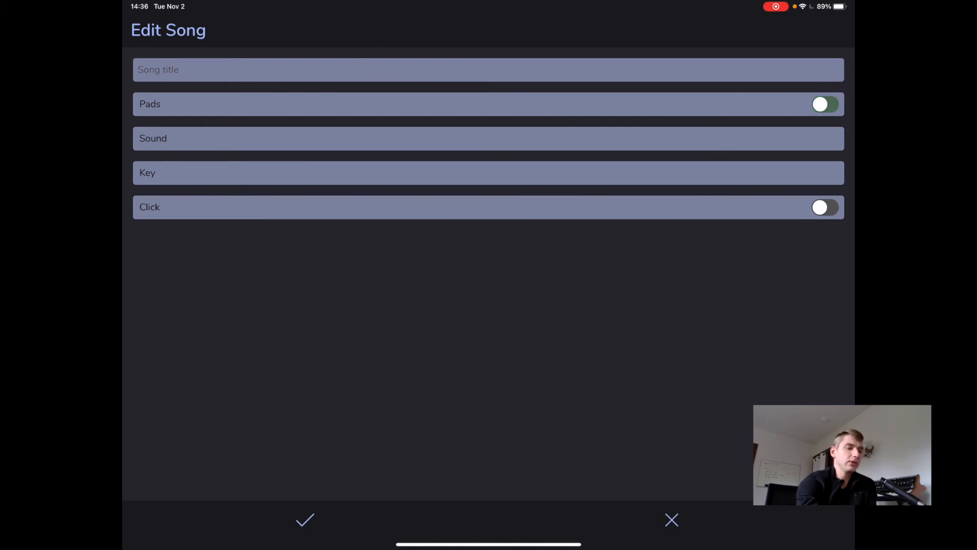
{"action": "left_click", "coordinate": [826, 104]}
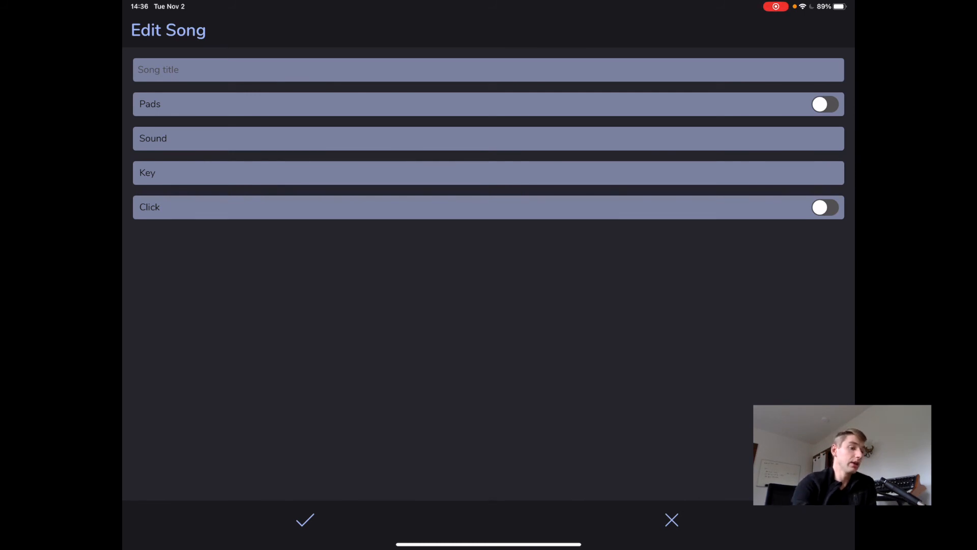
{"action": "left_click", "coordinate": [826, 207]}
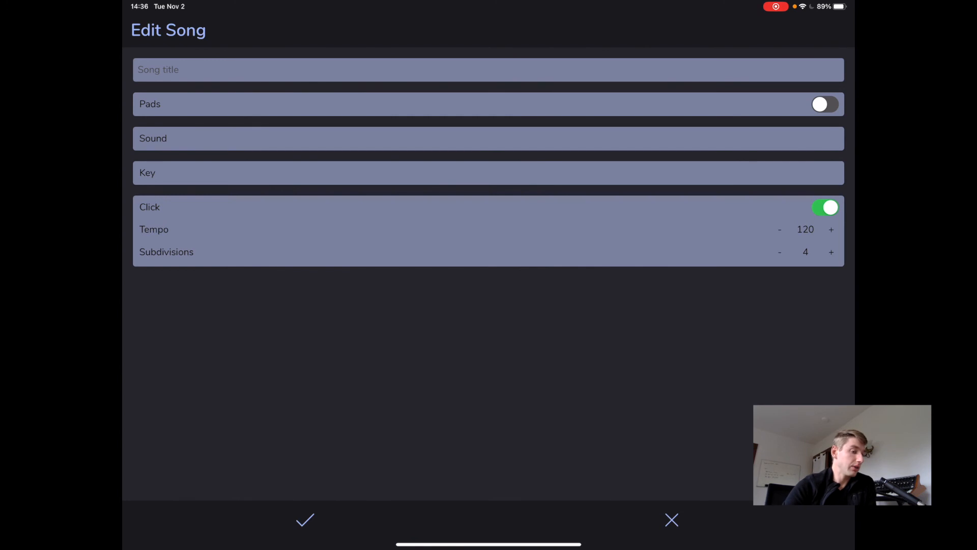
{"action": "left_click", "coordinate": [780, 229]}
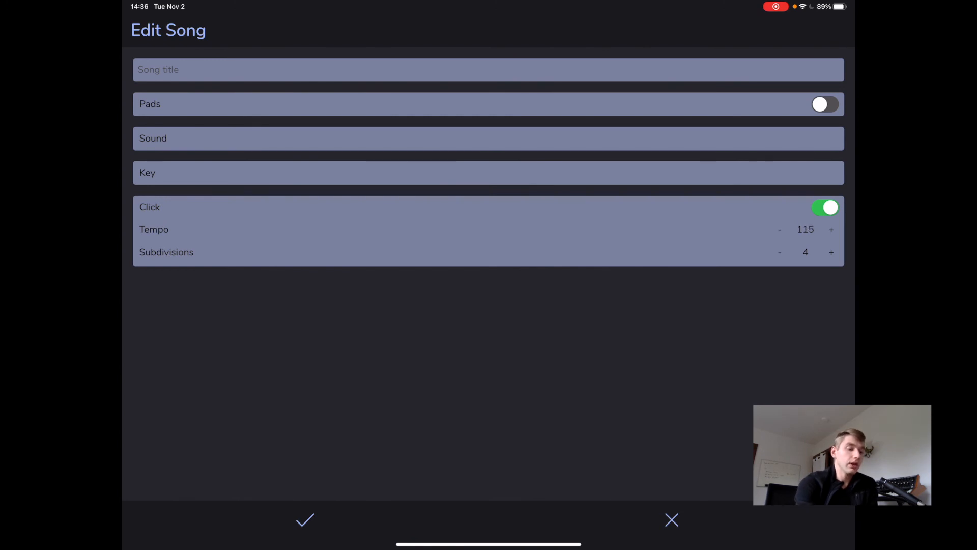
{"action": "left_click", "coordinate": [832, 229]}
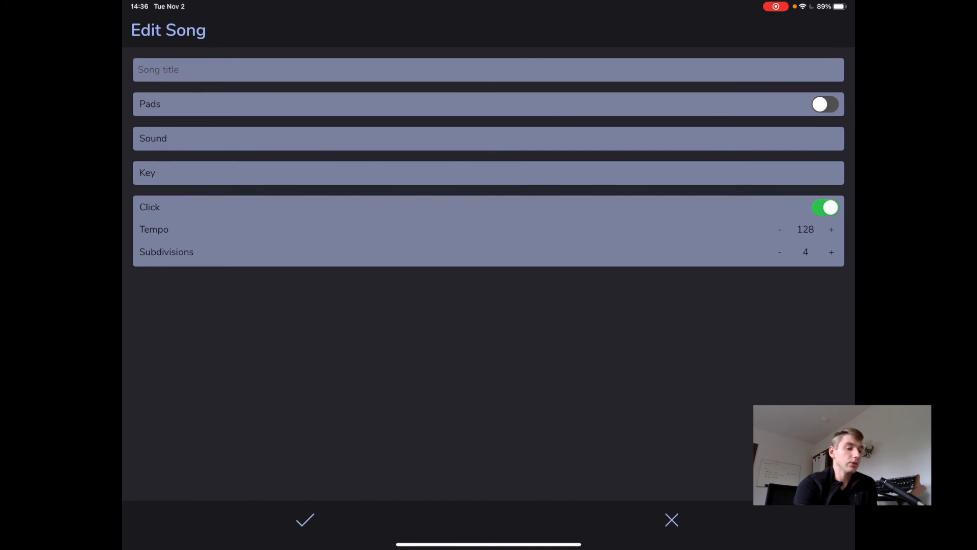
{"action": "left_click", "coordinate": [779, 229]}
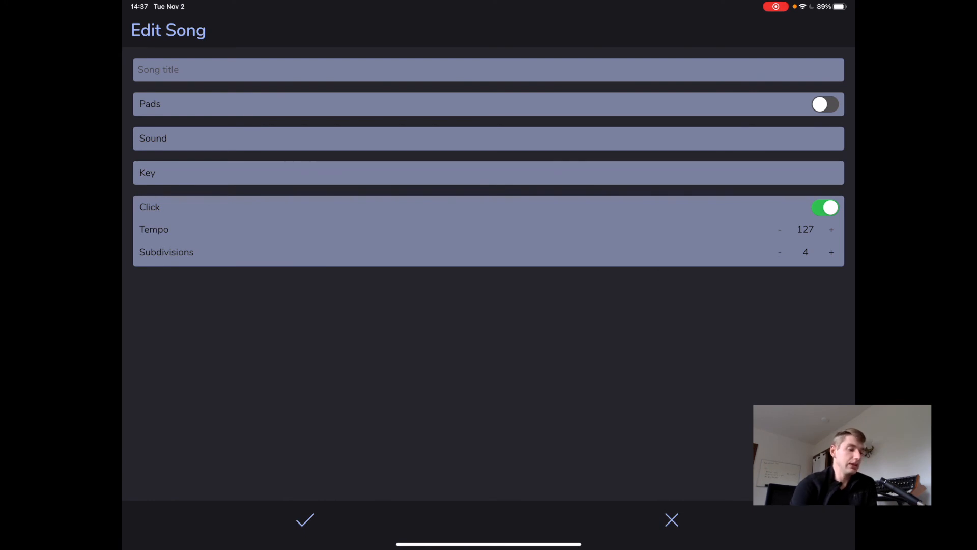
Leave the song editor, close the Setlist Manager, and bring up the setlist's sharing options.
{"action": "left_click", "coordinate": [488, 137]}
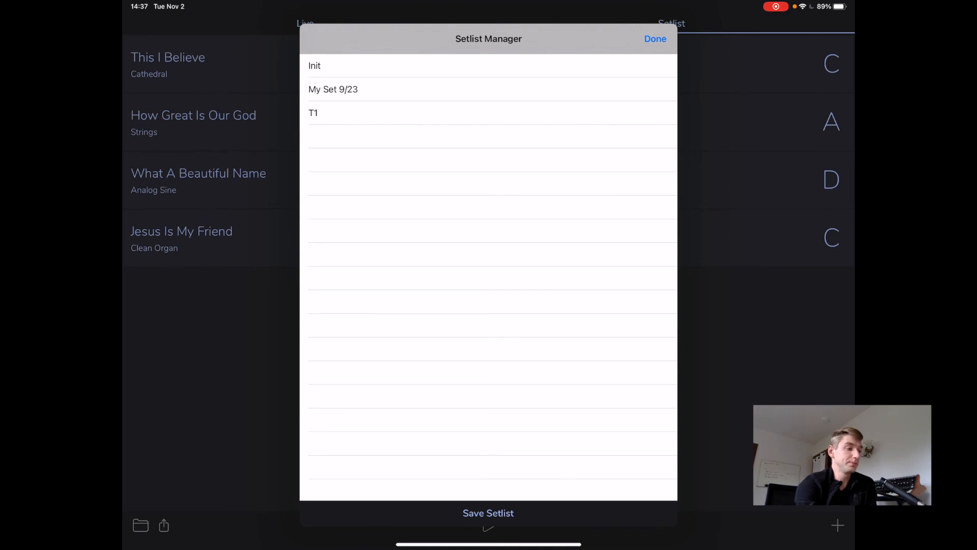
{"action": "left_click", "coordinate": [655, 39]}
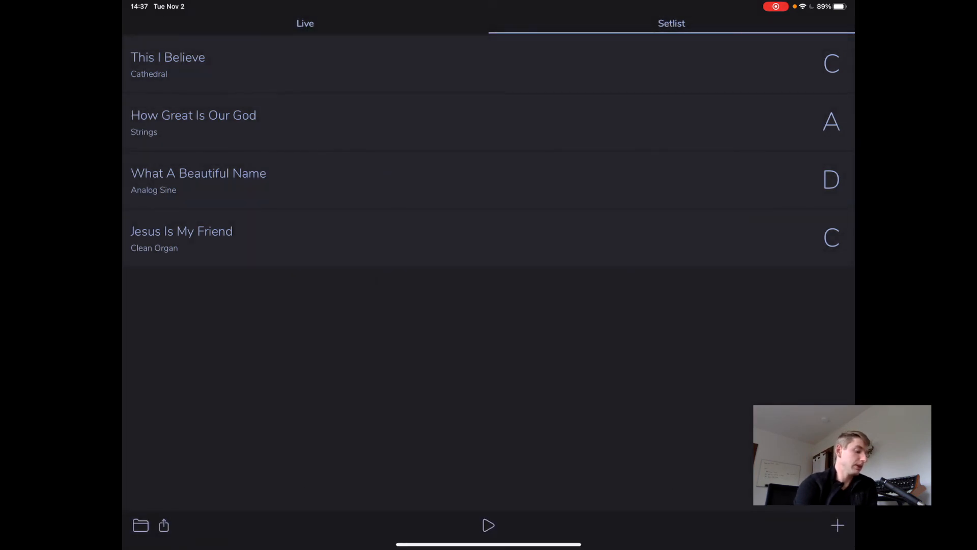
{"action": "left_click", "coordinate": [163, 525]}
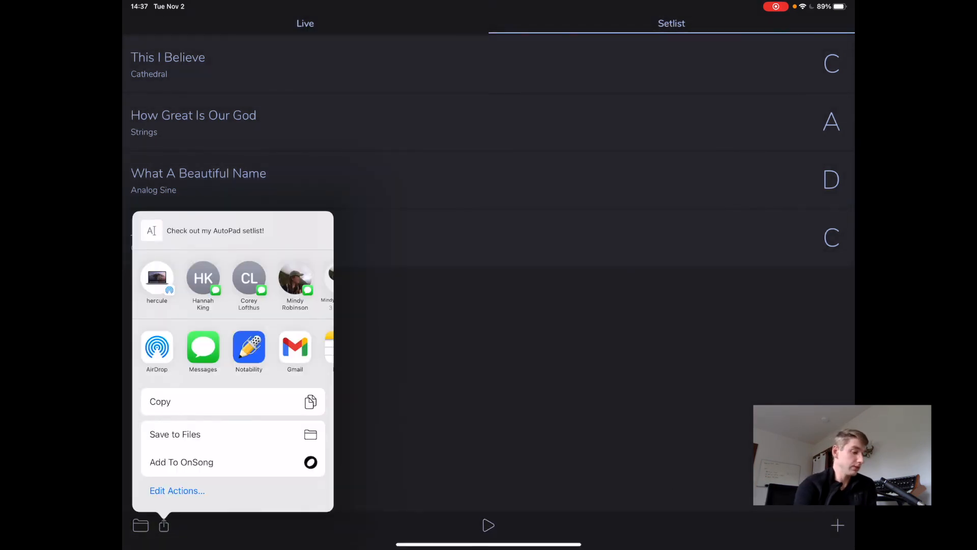